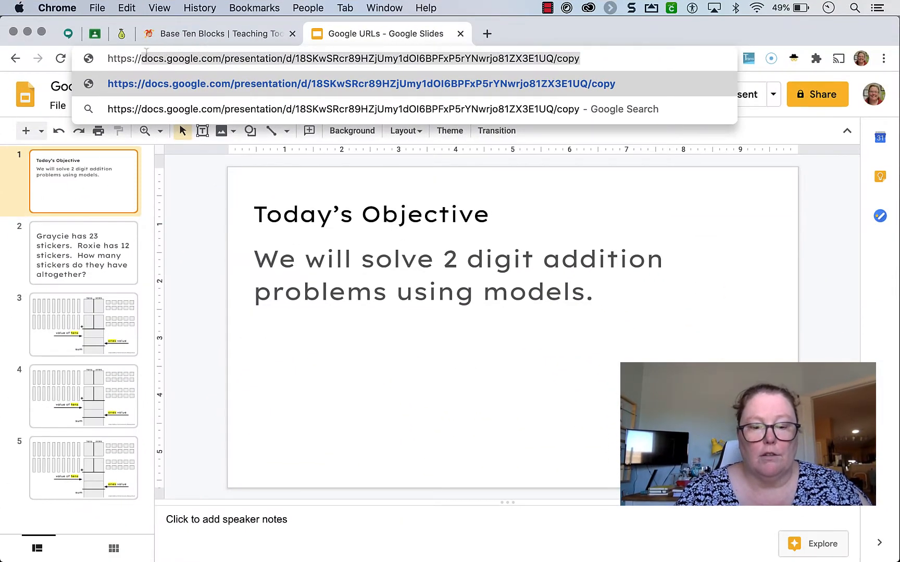
pyautogui.moveTo(486, 34)
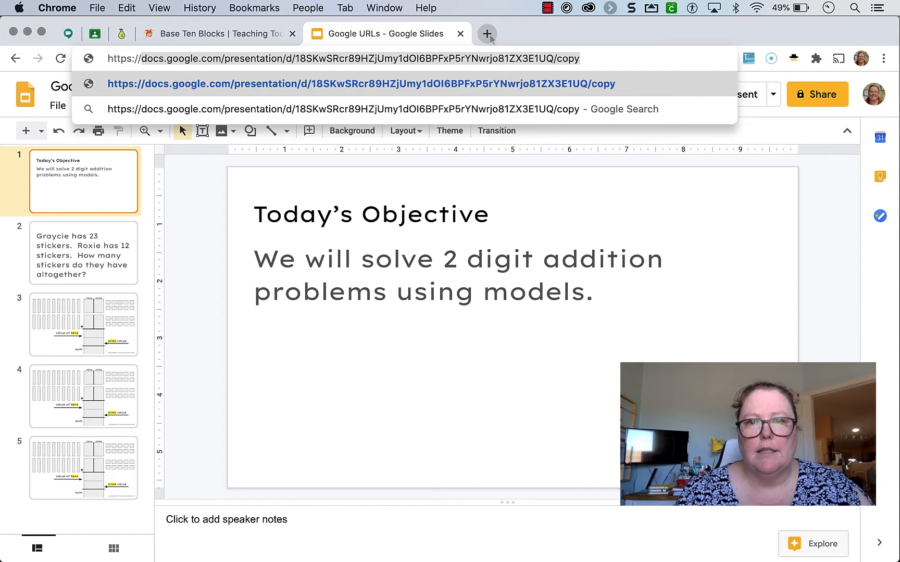
# Step: Load the deck's /copy link in a new tab and confirm Make a copy
pyautogui.click(487, 34)
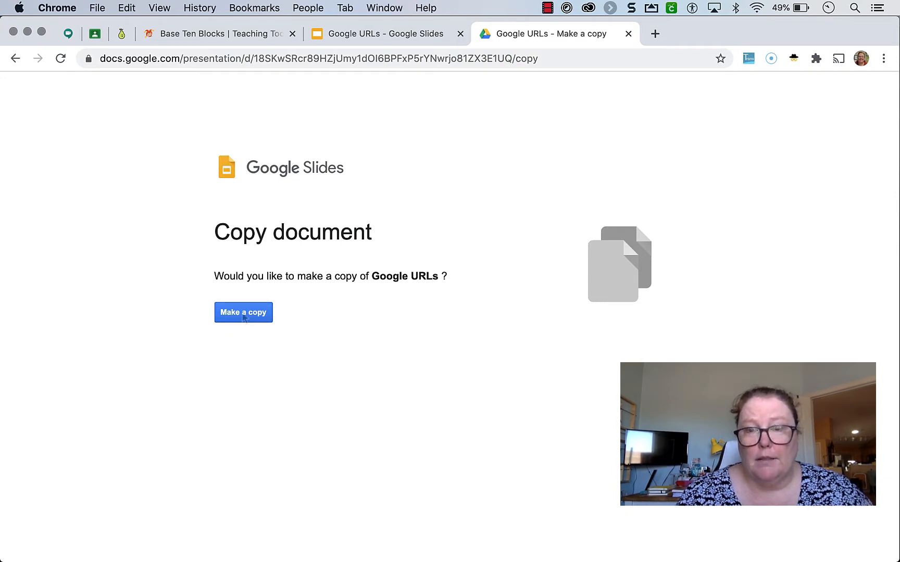
pyautogui.click(242, 313)
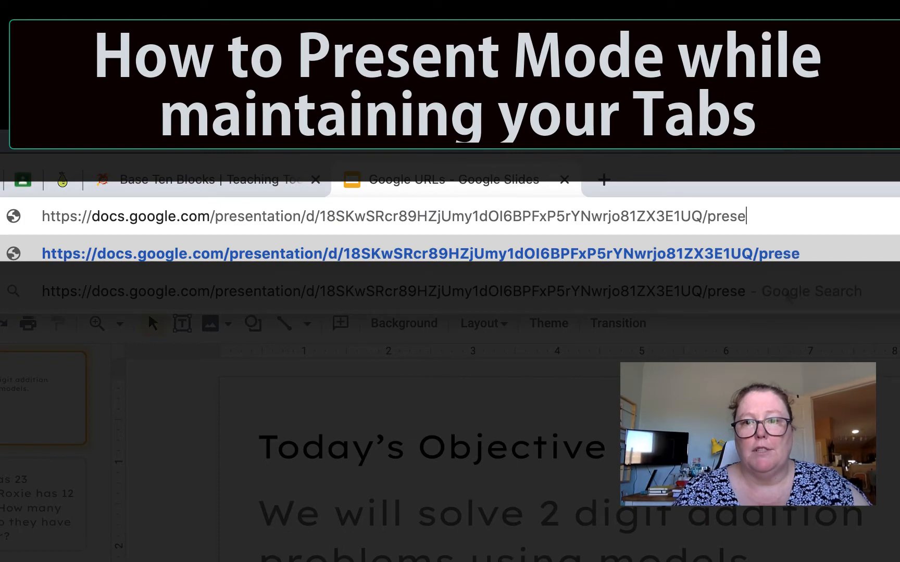
# Step: Load the deck's /present address as a slideshow, then return via the Base Ten Blocks tab
pyautogui.press('Return')
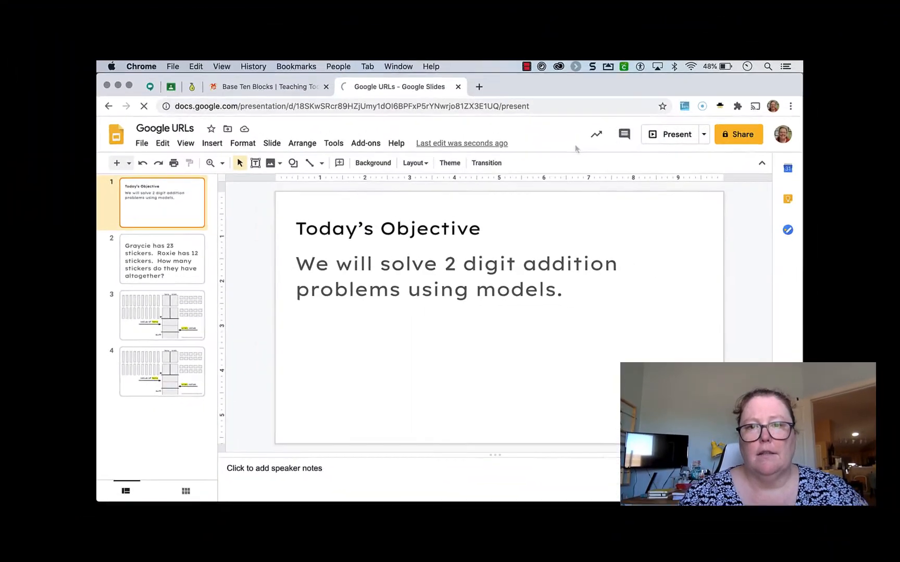
pyautogui.click(668, 133)
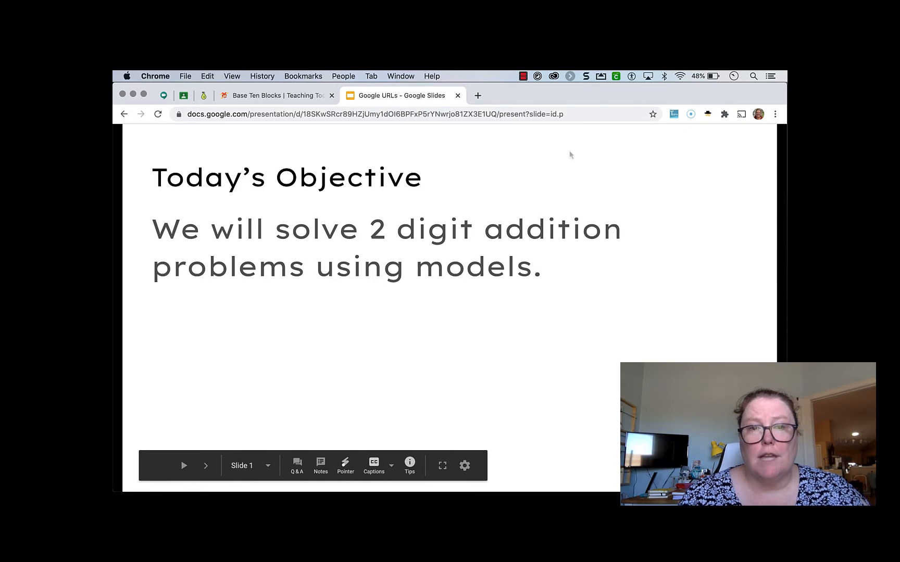
pyautogui.moveTo(528, 151)
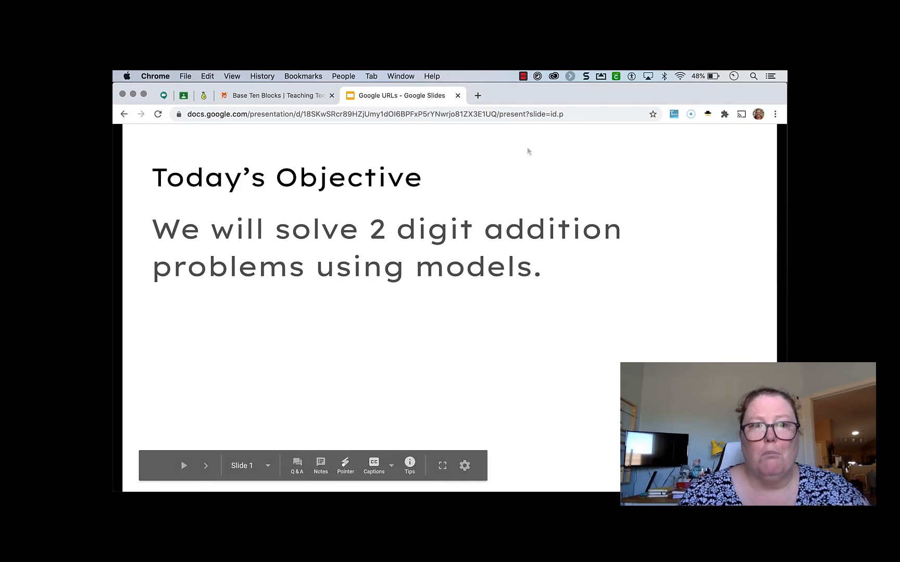
pyautogui.click(275, 94)
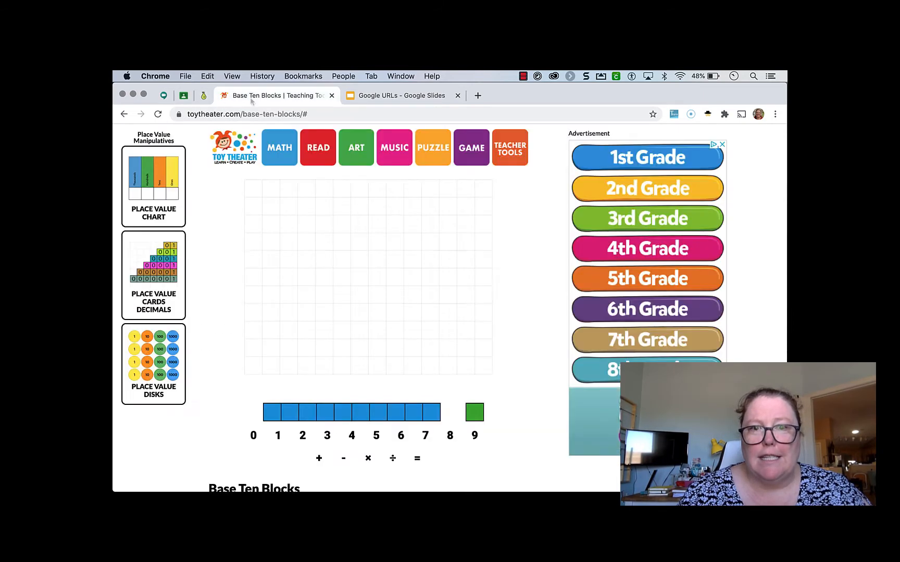
pyautogui.click(402, 95)
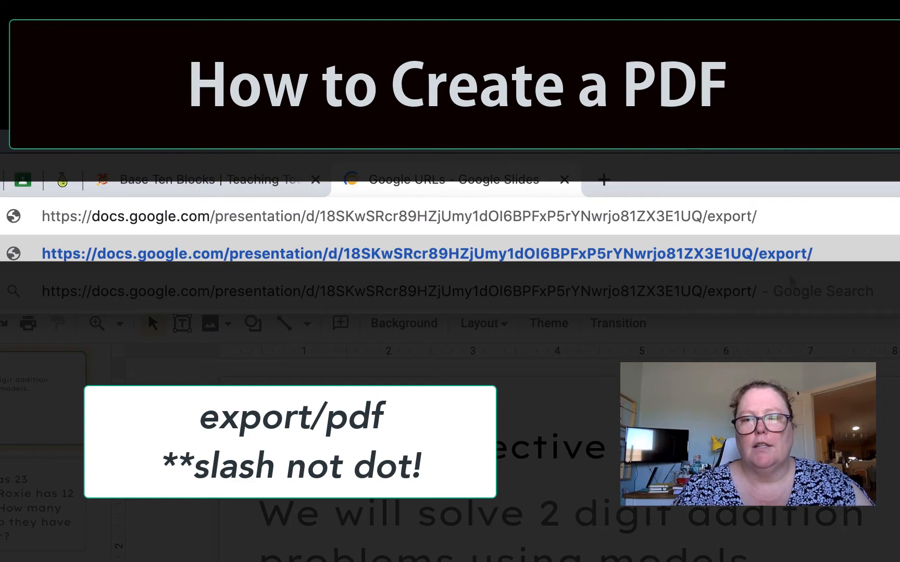
# Step: Complete the deck address as /export/pdf and load it to download the PDF
pyautogui.write('pdf')
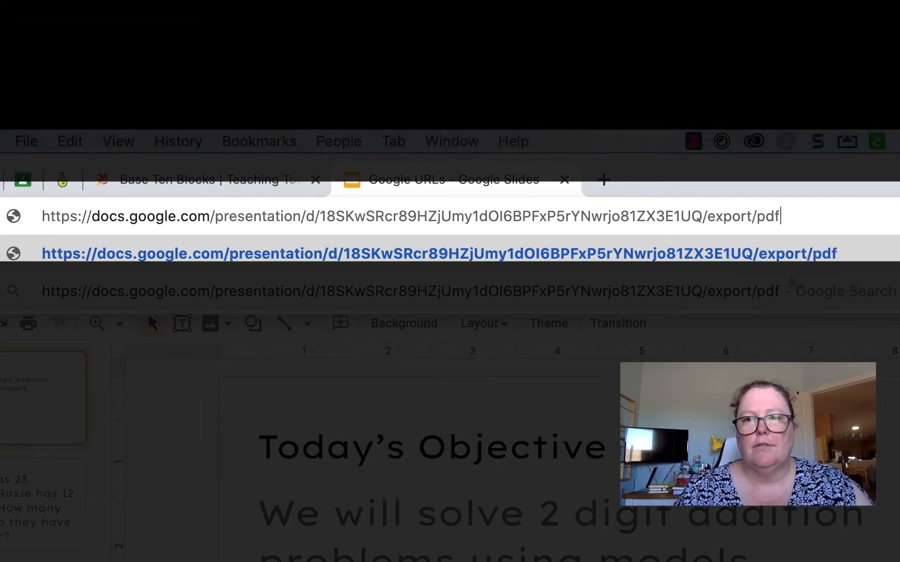
pyautogui.press('Return')
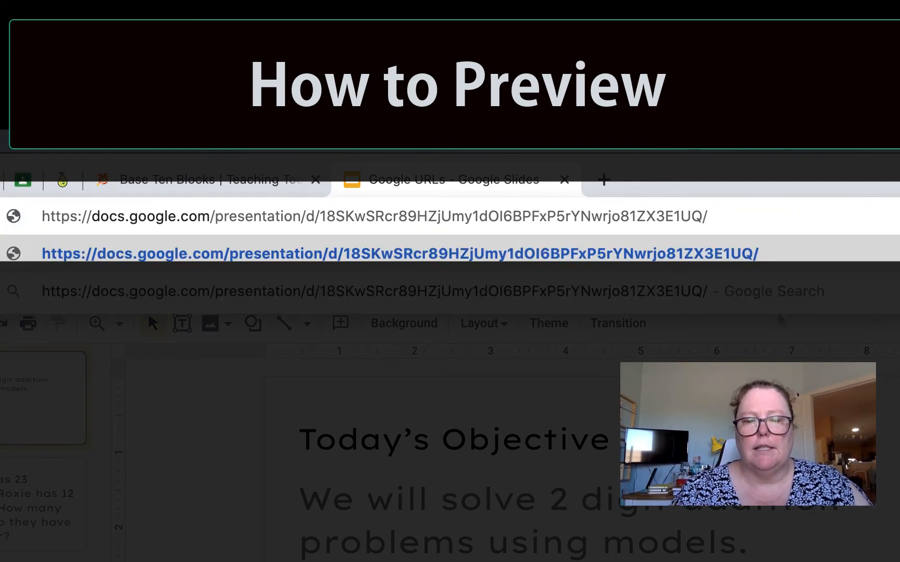
pyautogui.write('/preview')
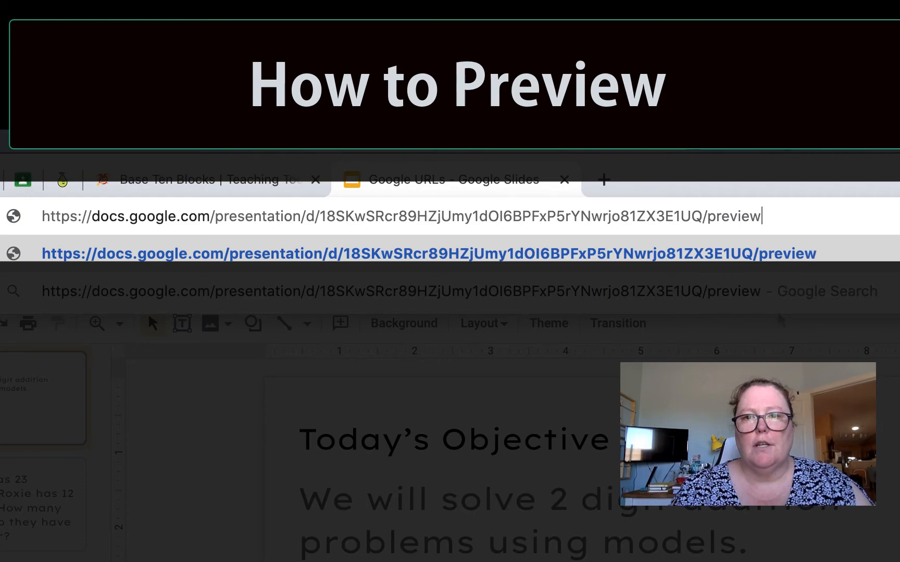
pyautogui.press('Return')
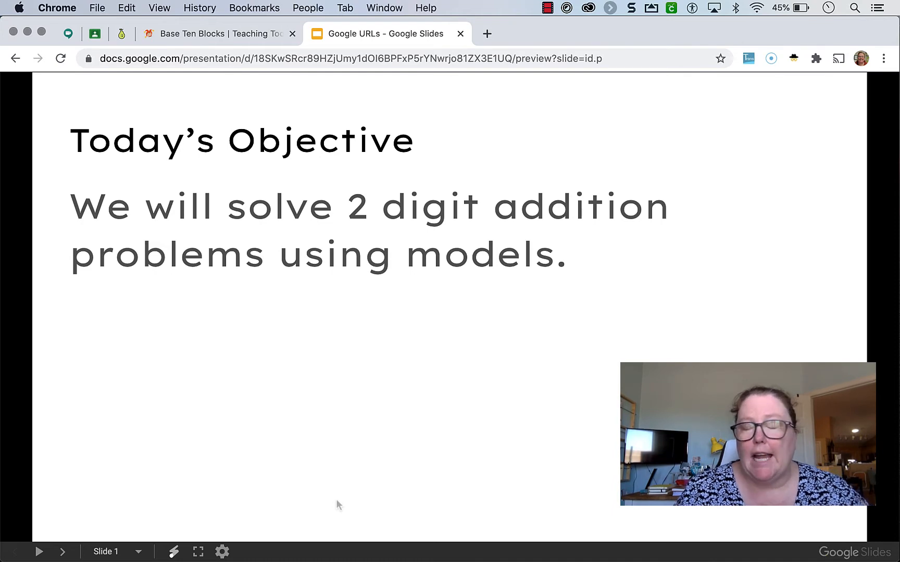
pyautogui.moveTo(470, 418)
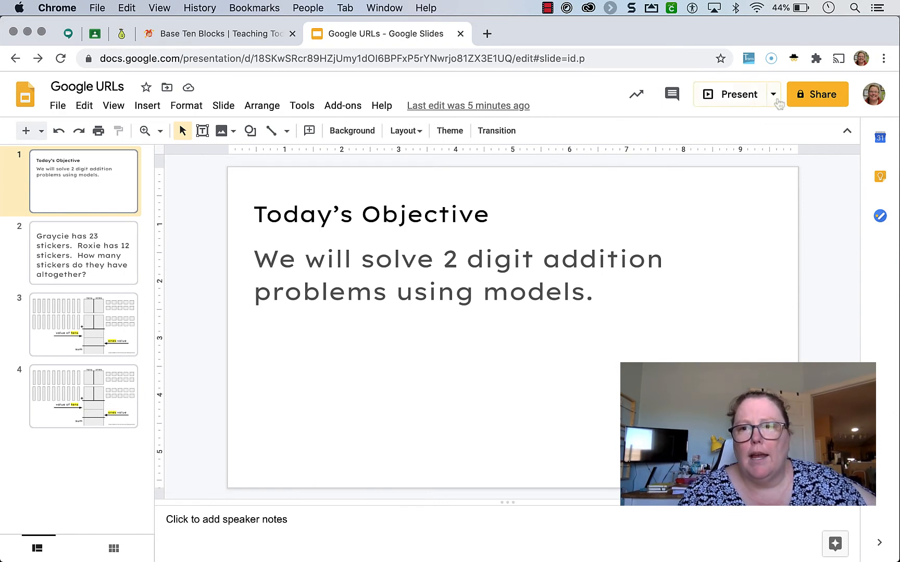
pyautogui.moveTo(794, 59)
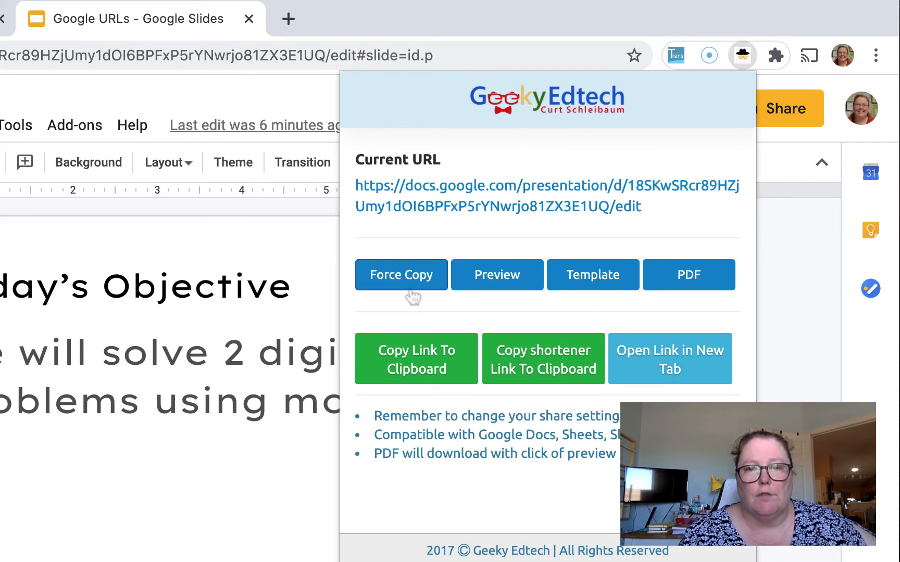
pyautogui.moveTo(585, 299)
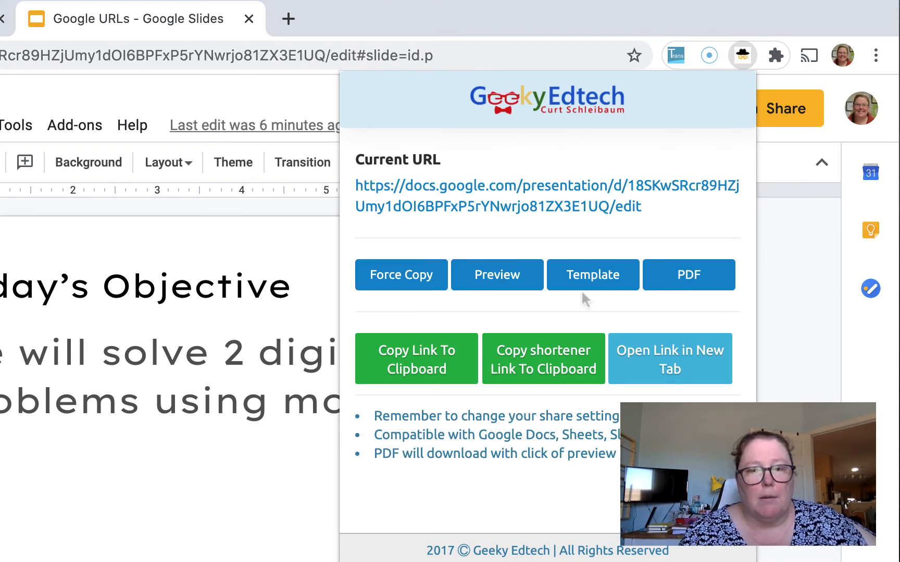
pyautogui.moveTo(711, 299)
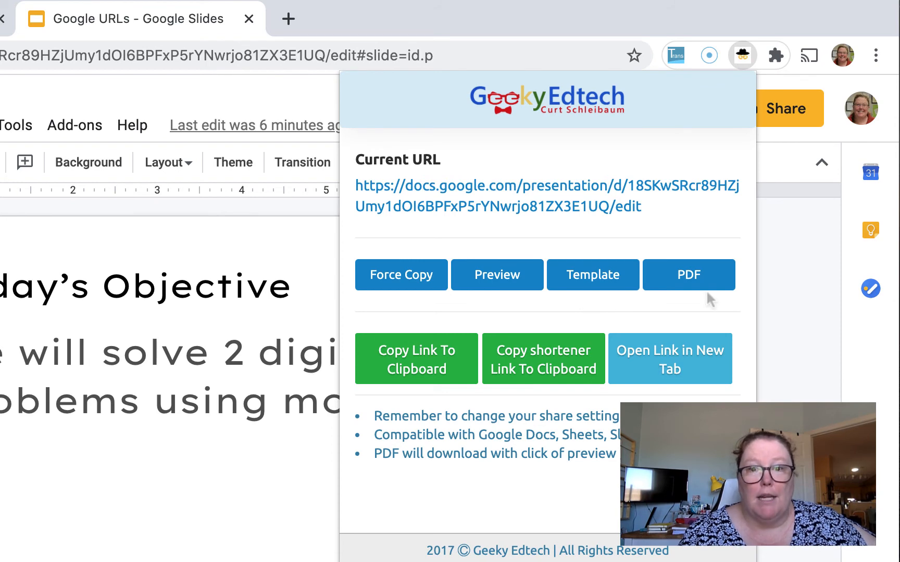
pyautogui.moveTo(401, 275)
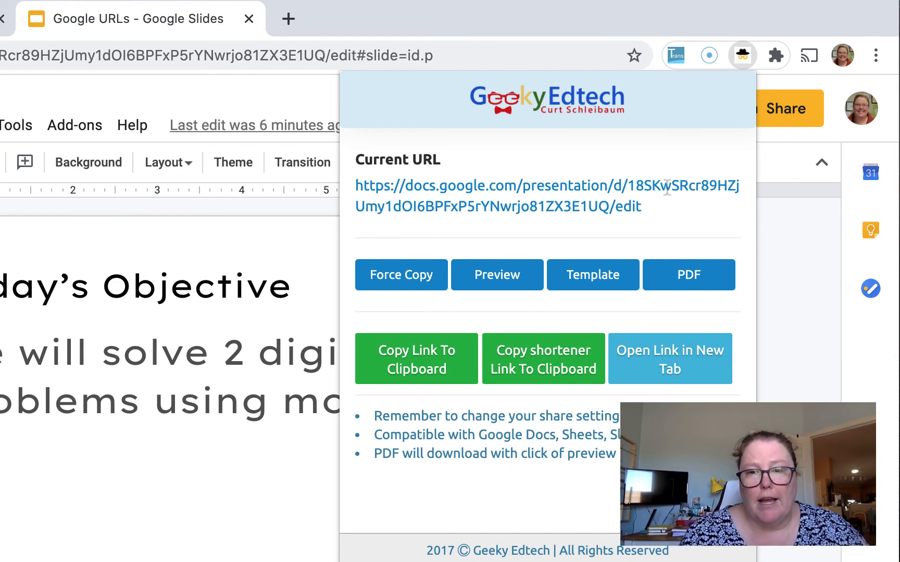
pyautogui.moveTo(401, 275)
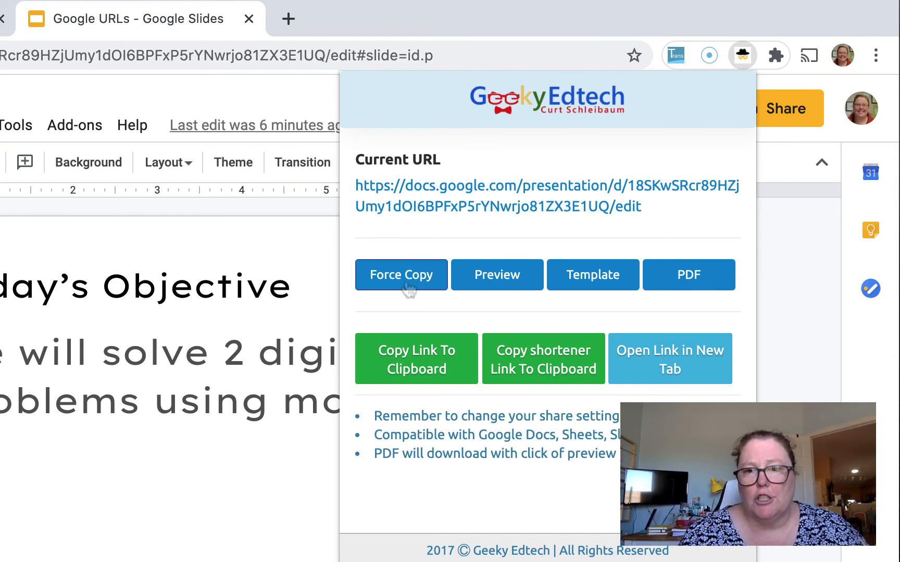
# Step: Use the Geeky Edtech extension's Force Copy to turn the deck link into a /copy URL
pyautogui.click(401, 275)
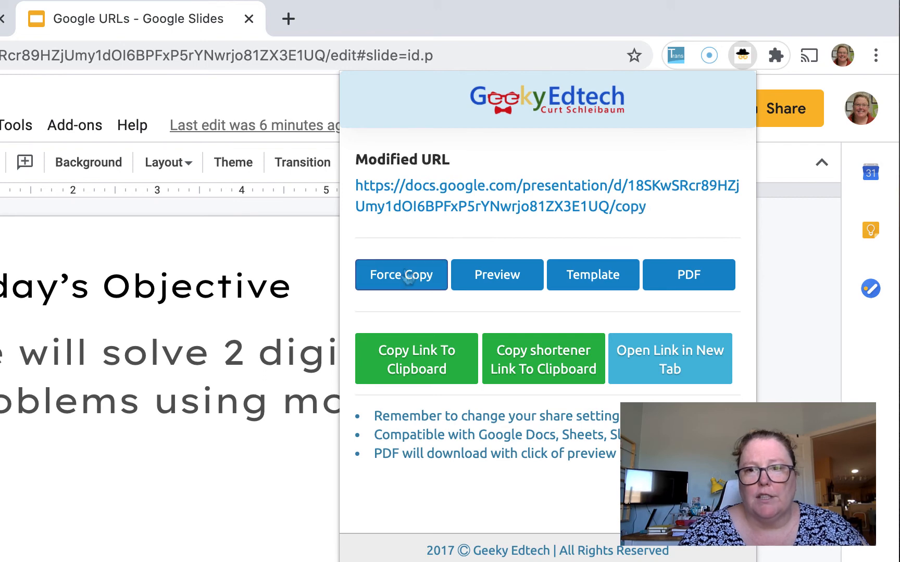
pyautogui.moveTo(625, 217)
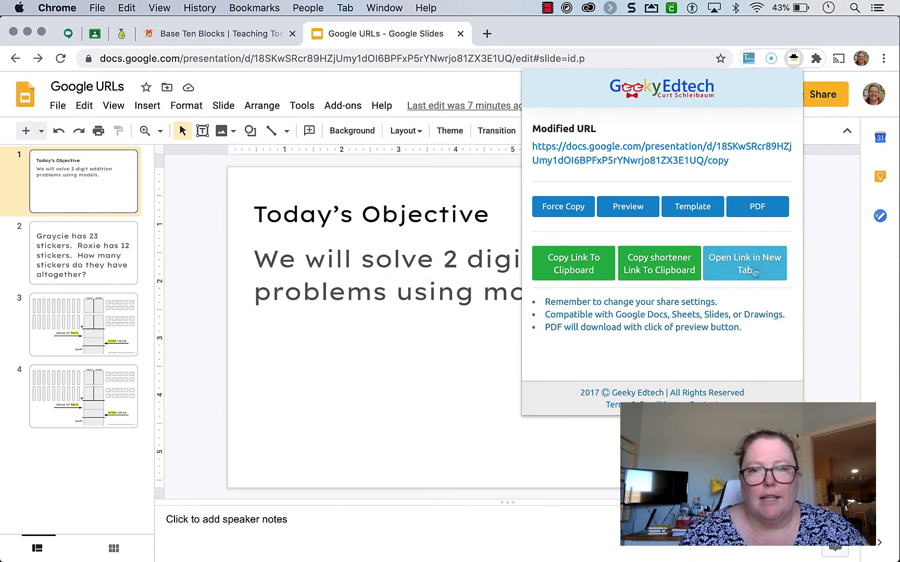
# Step: Load the extension's /copy link in a new tab, then close the Make a copy tab
pyautogui.click(744, 263)
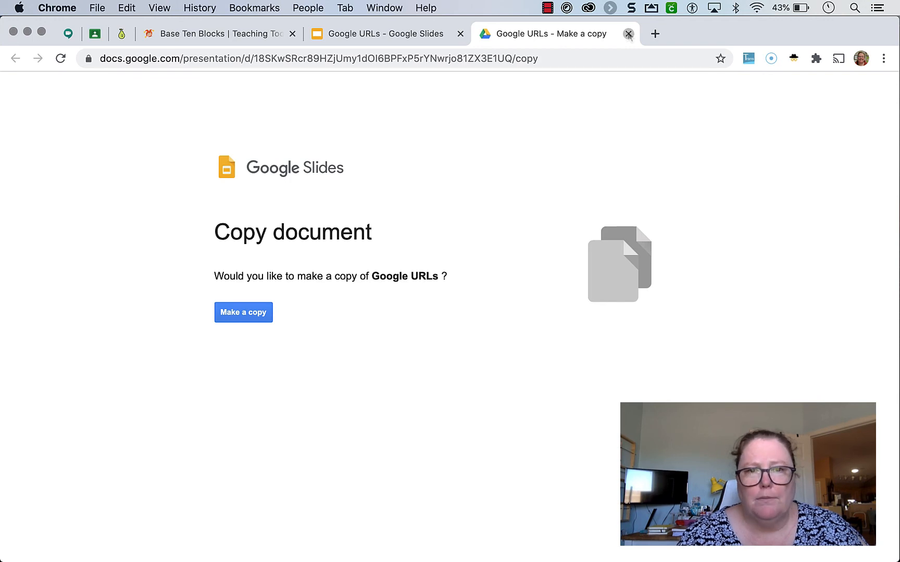
pyautogui.click(243, 312)
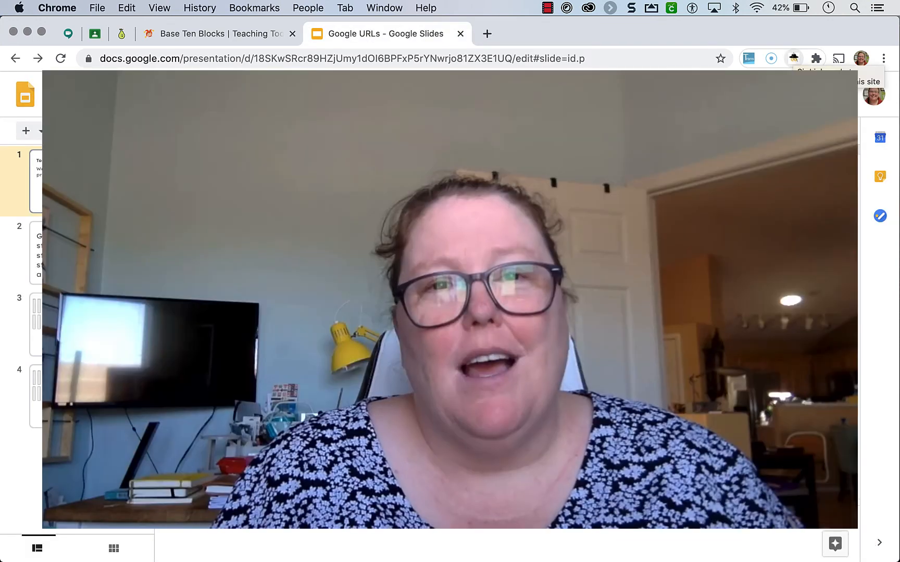